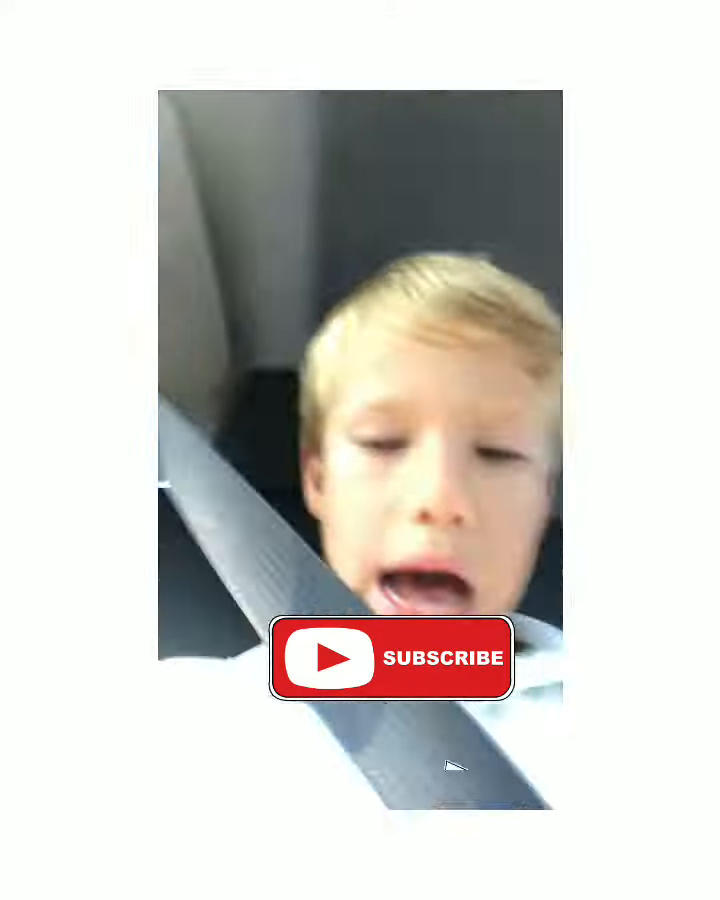
click(392, 658)
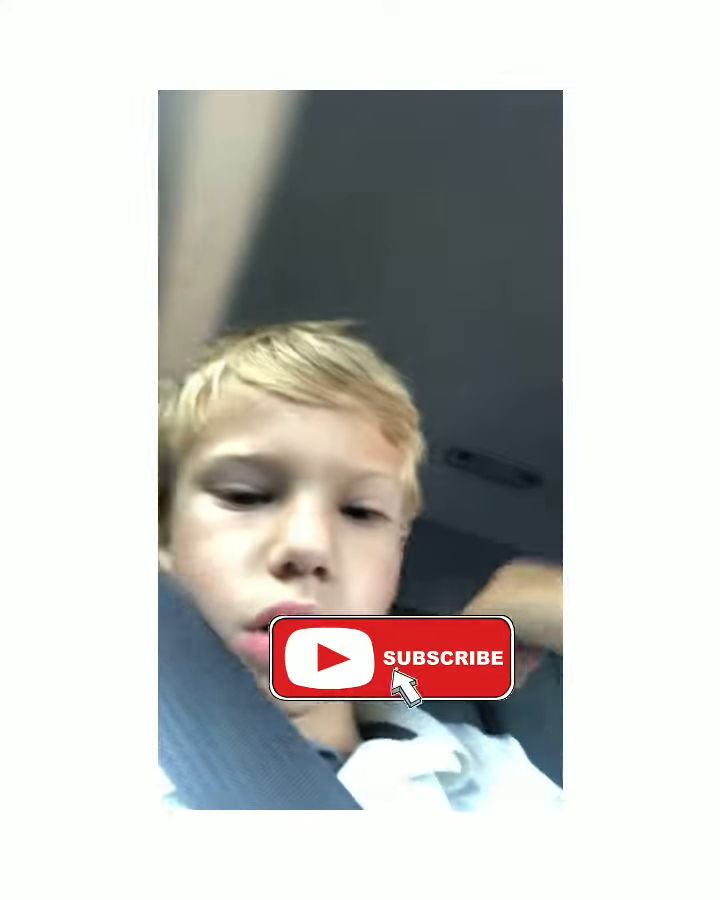
click(392, 660)
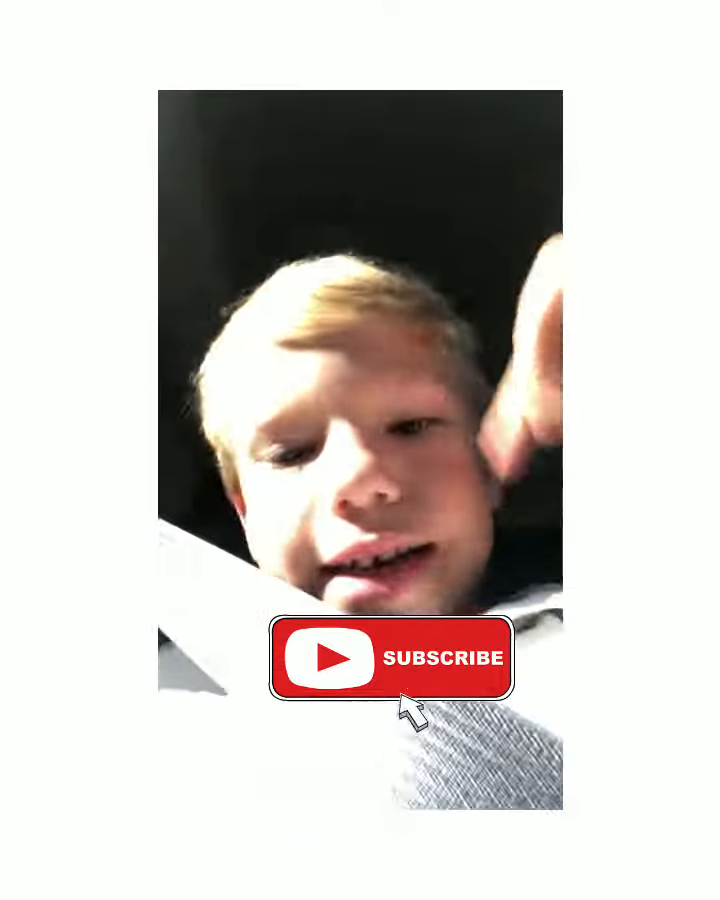
click(394, 658)
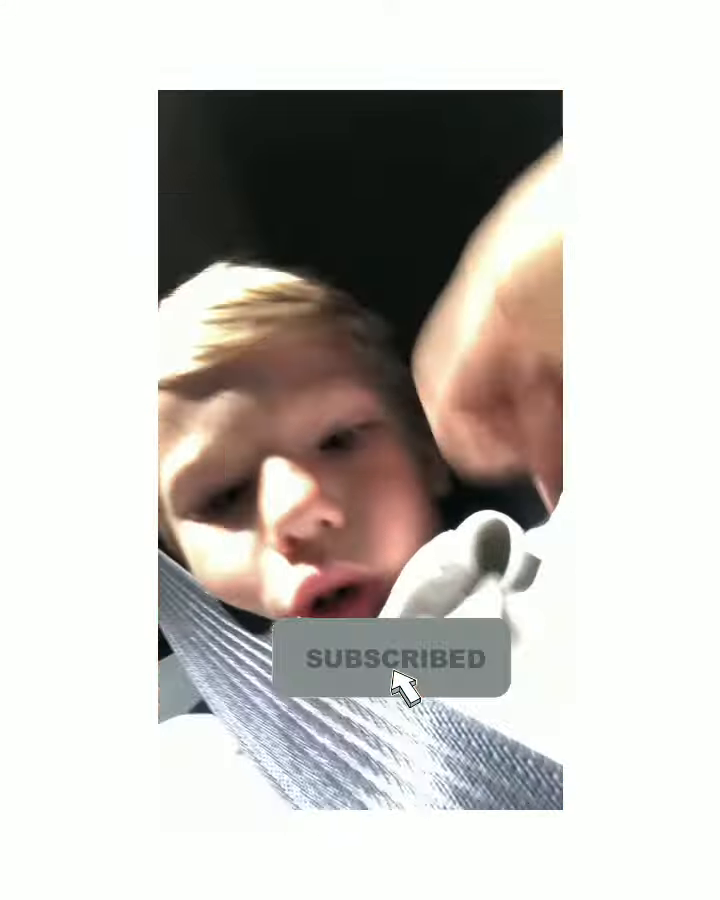